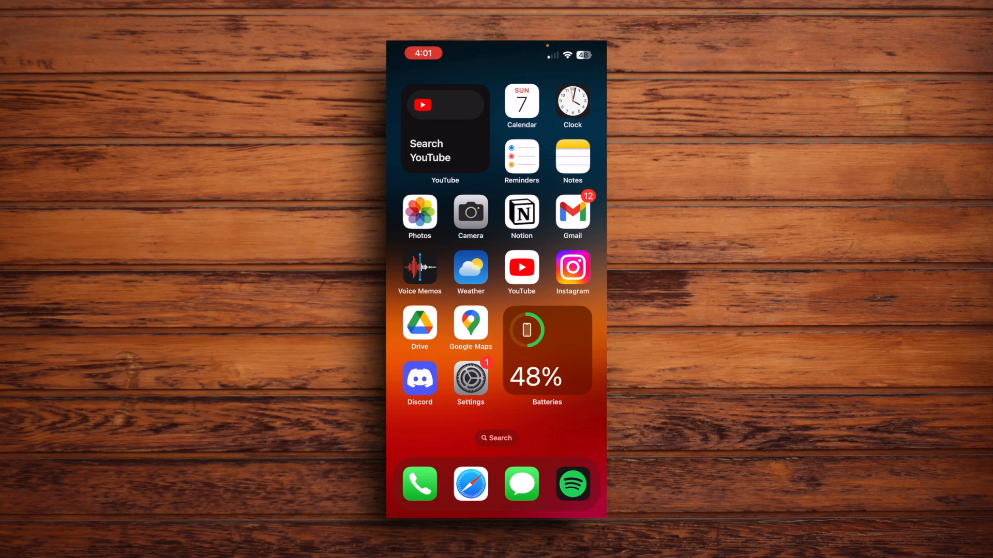
- Open Shortcuts from the Home Screen and create a new blank shortcut
scroll("left", 3)
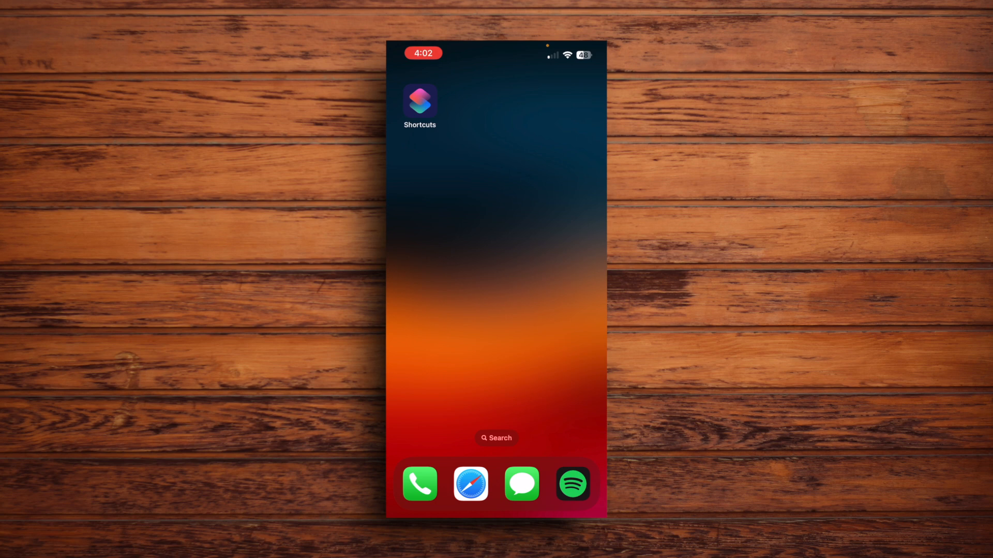
left_click(420, 99)
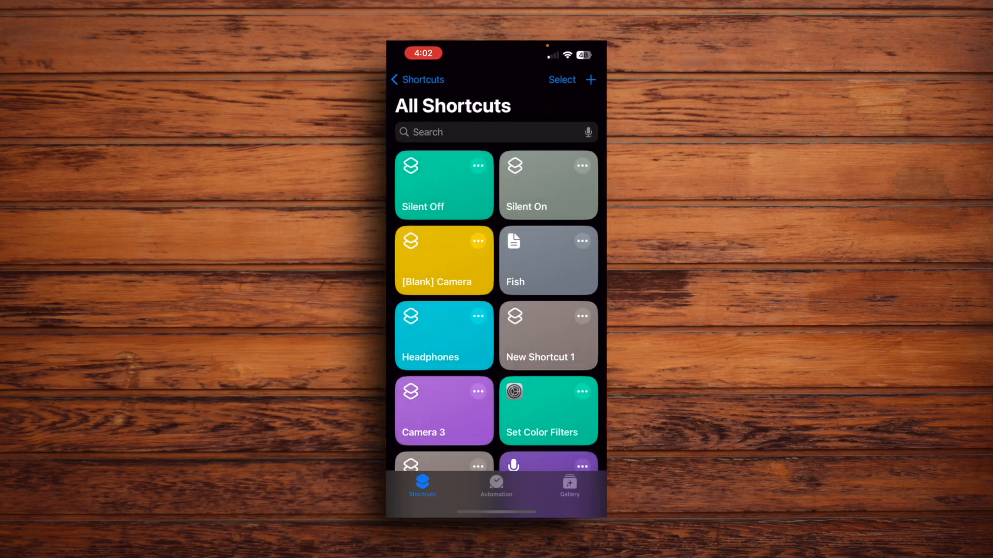
left_click(590, 80)
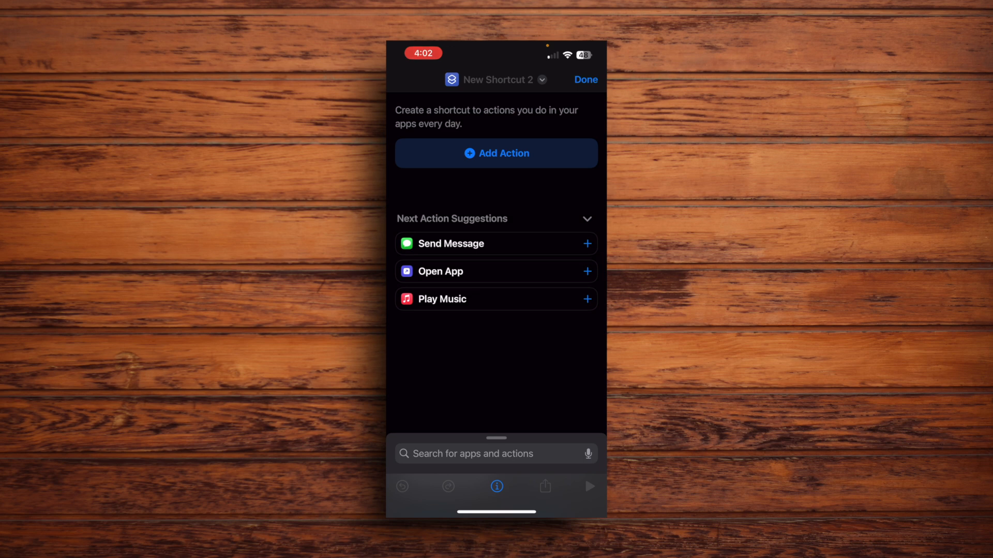
- Rename the new shortcut to 'Action Menu'
left_click(505, 80)
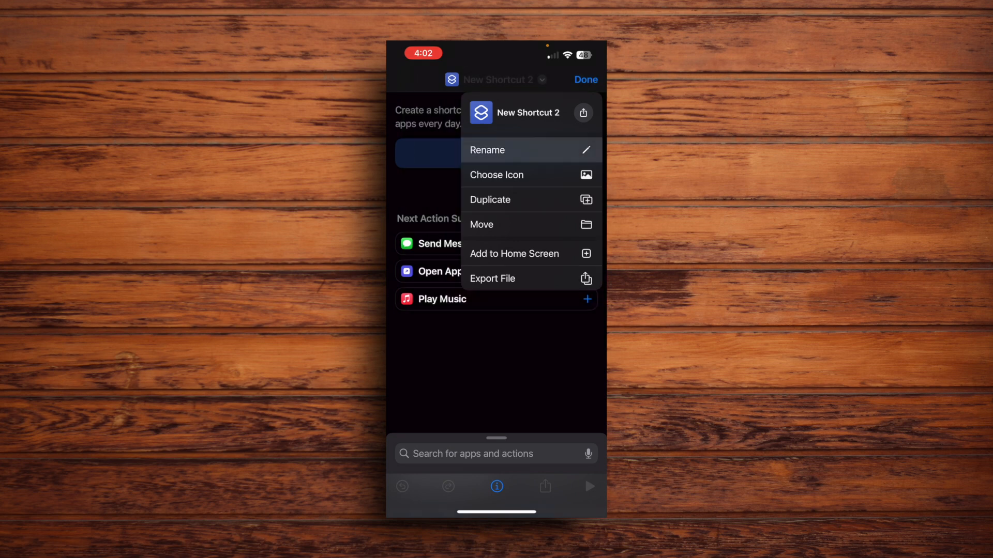
left_click(487, 150)
type("Action Menu")
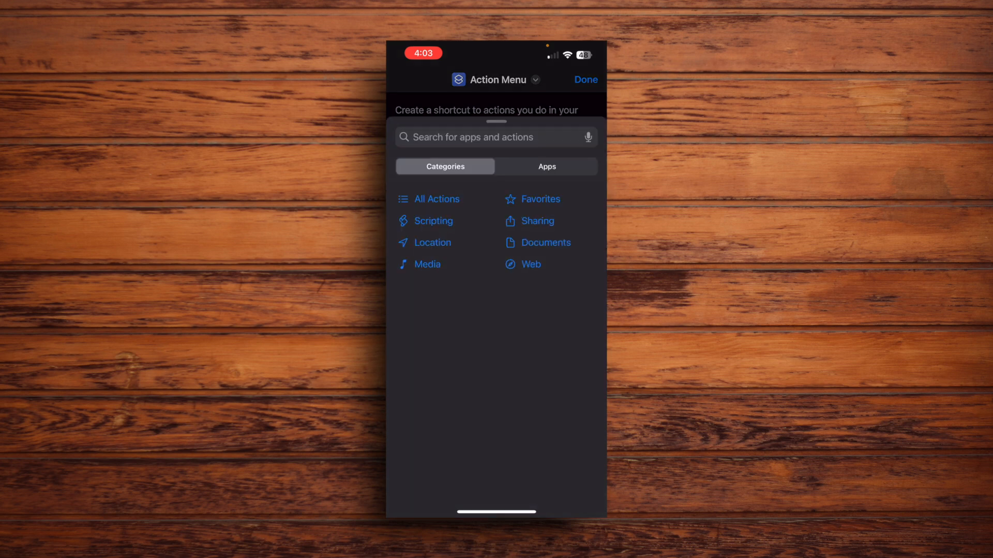
- Add a Choose from Menu action and remove its default options One and Two
left_click(477, 137)
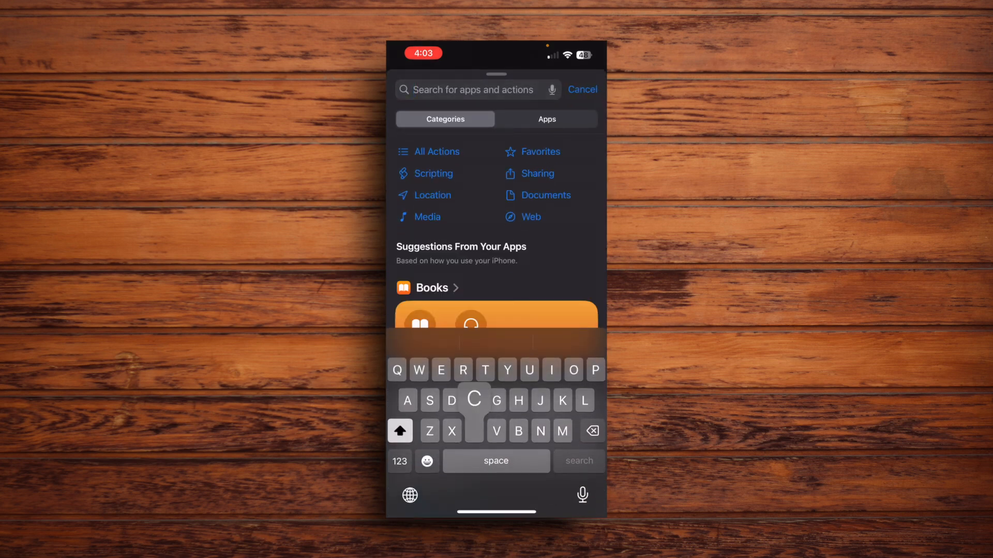
type("Choose from")
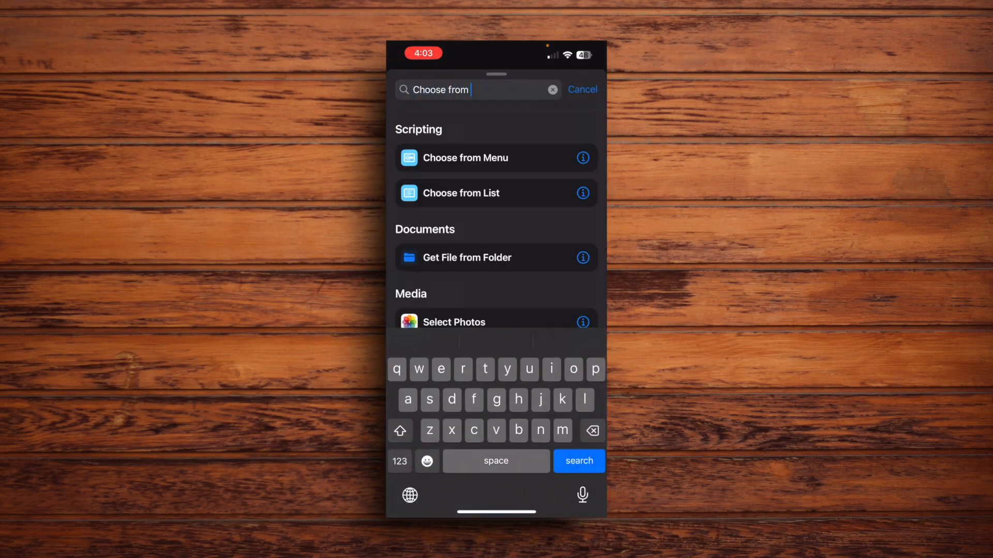
left_click(466, 157)
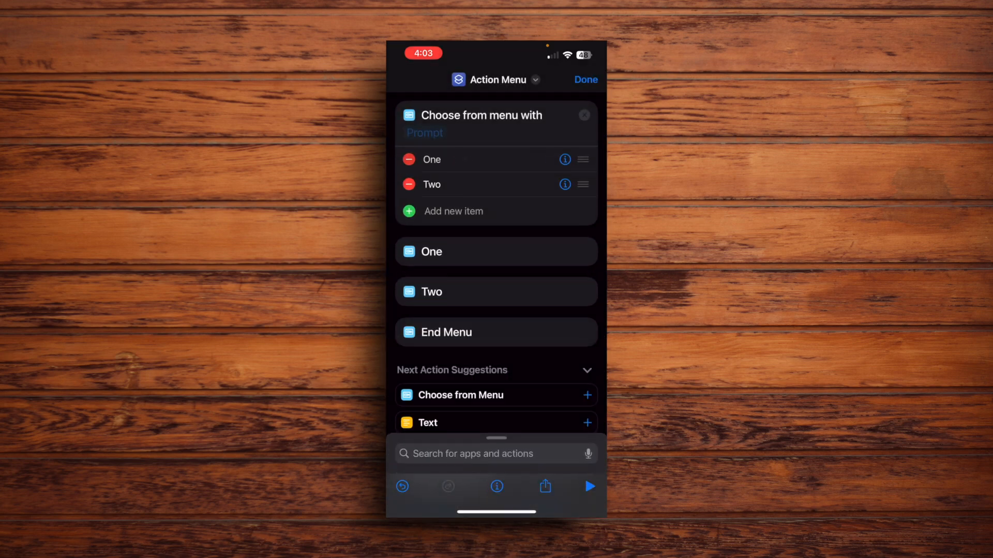
left_click(409, 159)
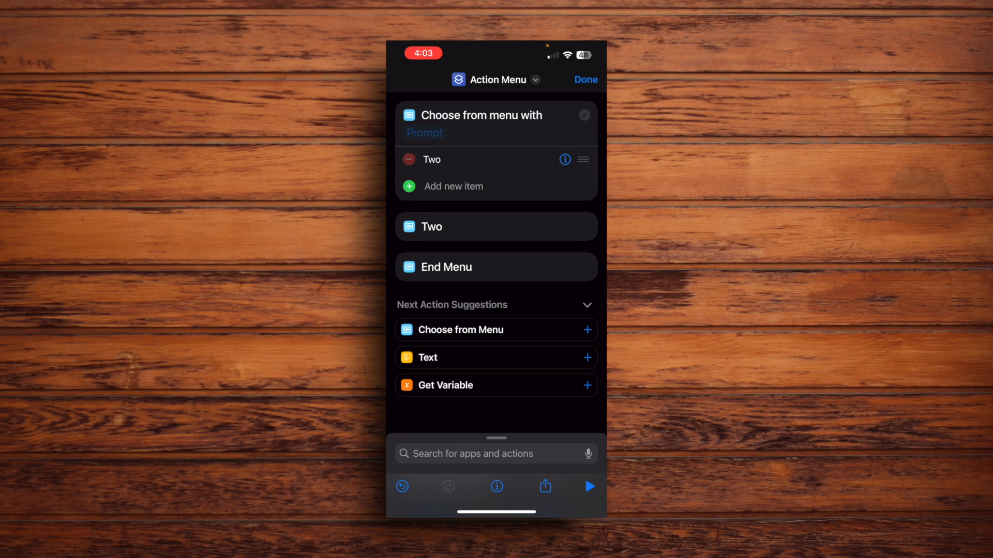
left_click(408, 160)
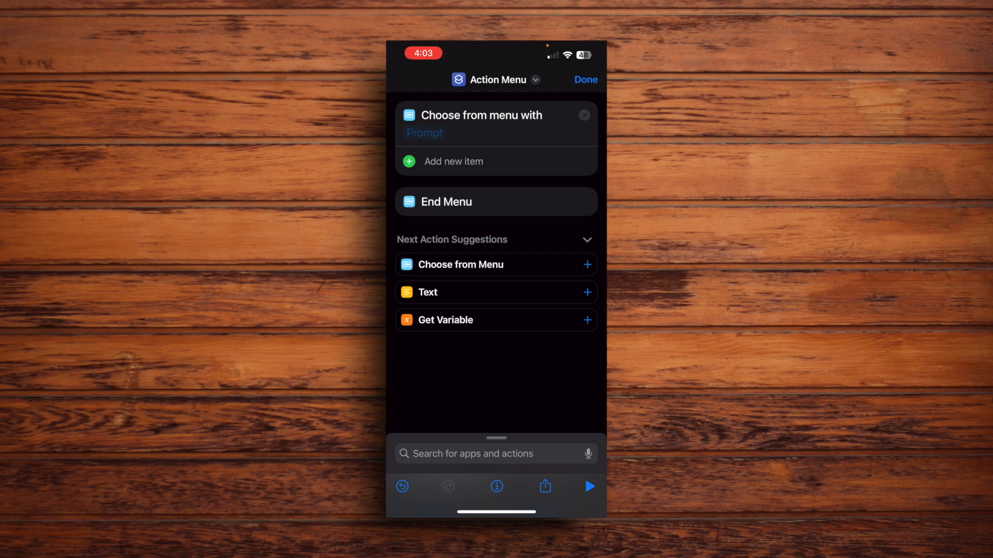
- Add a menu item named 'calculator'
left_click(452, 161)
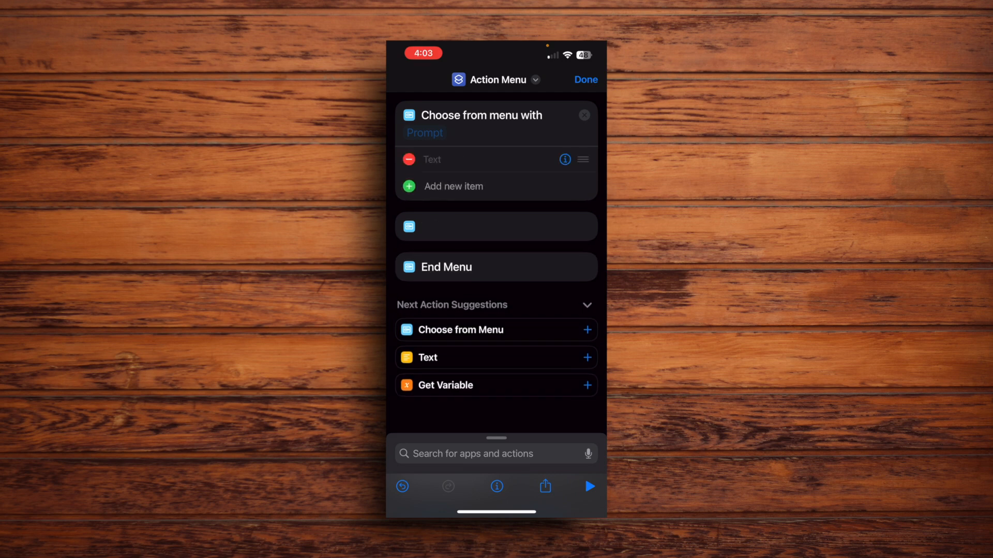
type("calculator")
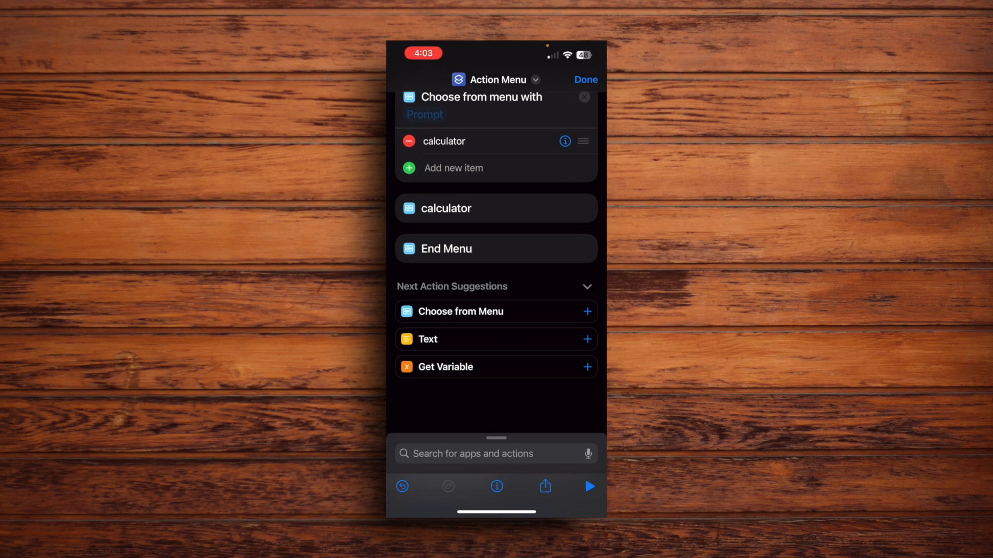
scroll("down", 3)
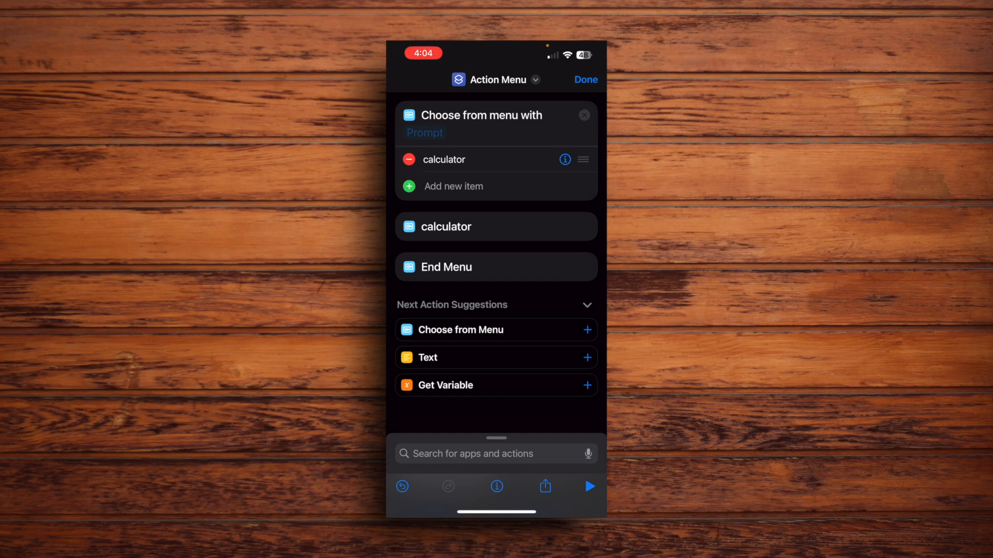
- Add an Open App action set to Calculator and save the shortcut
left_click(495, 454)
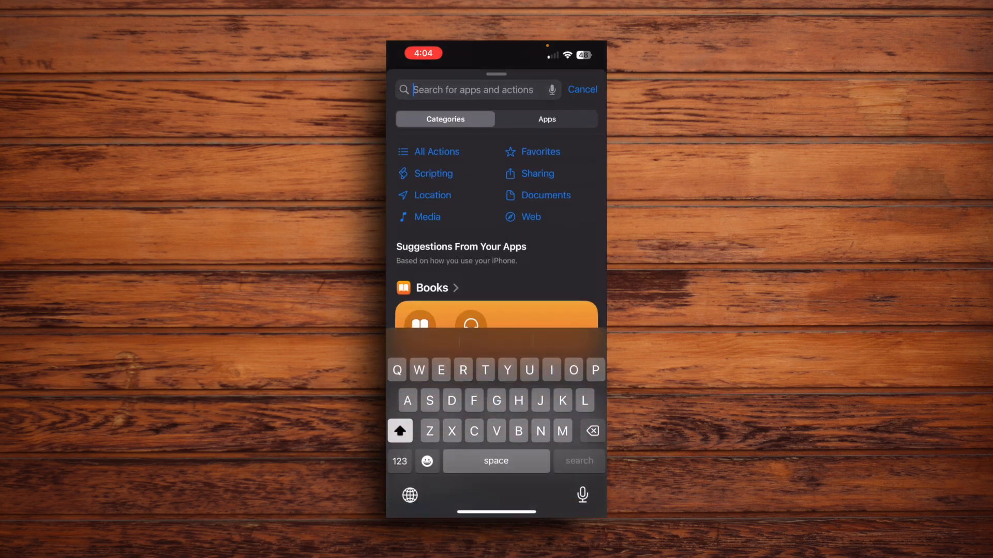
type("Open app")
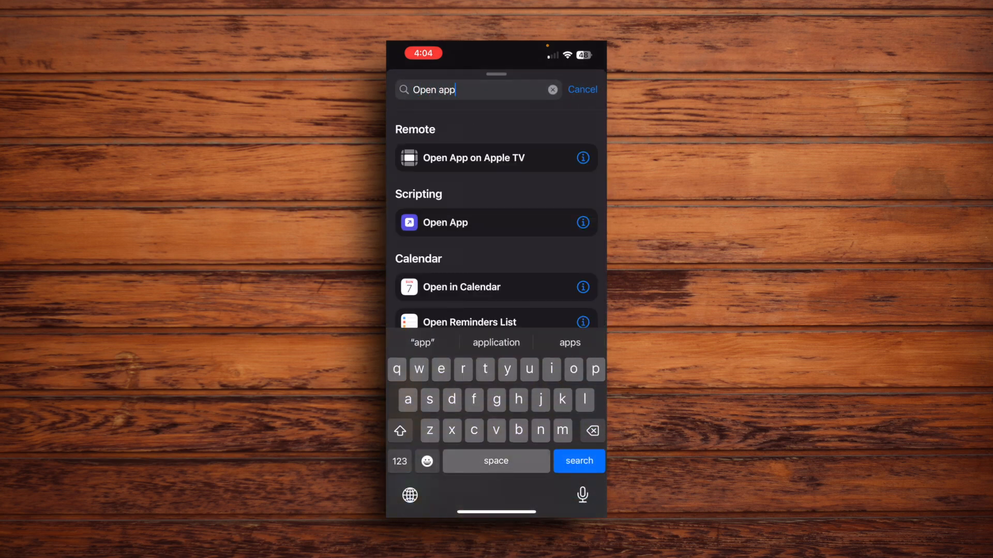
left_click(445, 222)
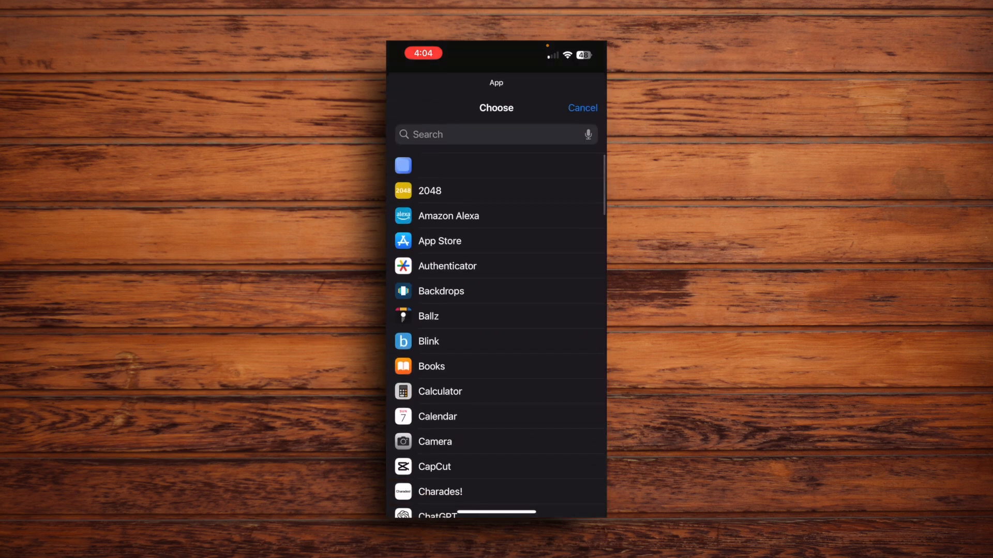
type("Calc")
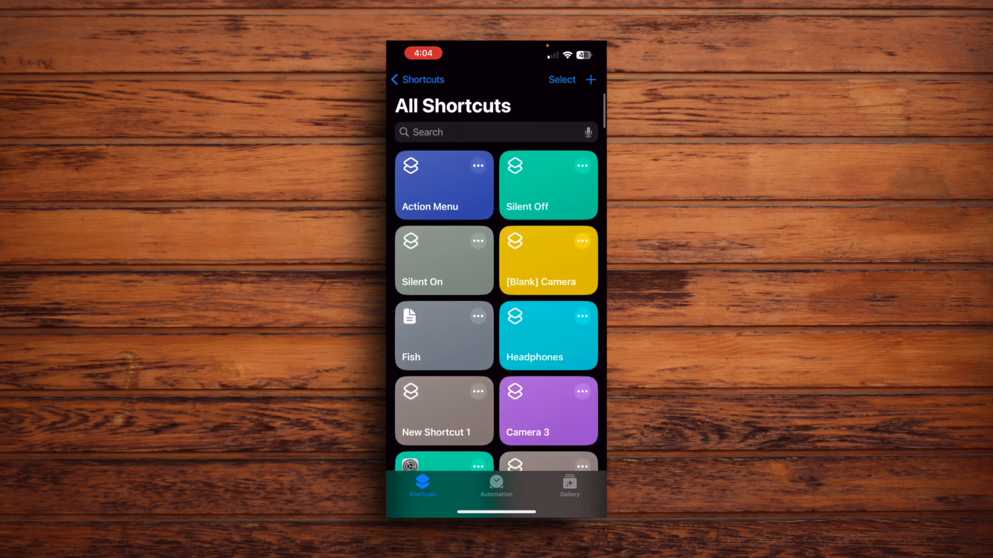
- Reopen the Action Menu tile in All Shortcuts for editing
left_click(444, 185)
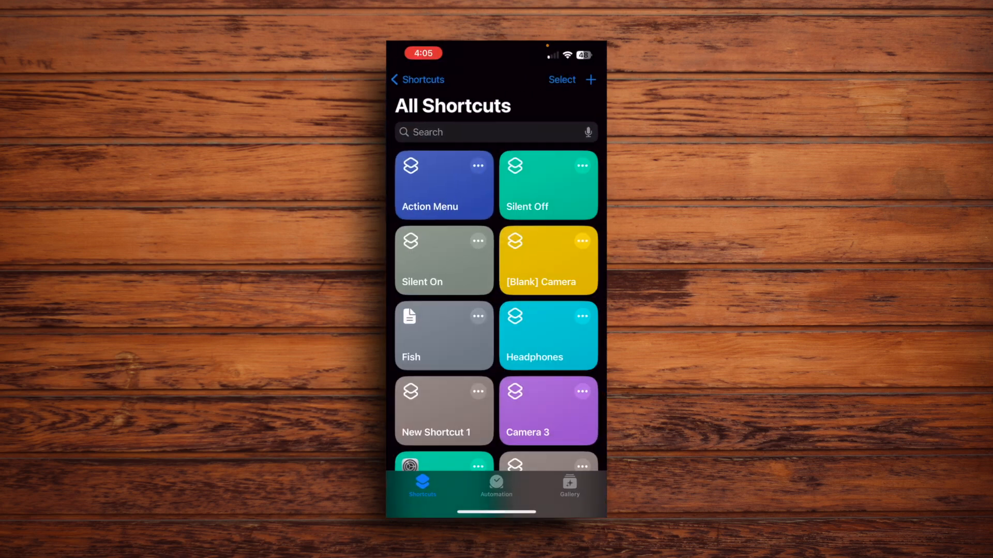
left_click(444, 184)
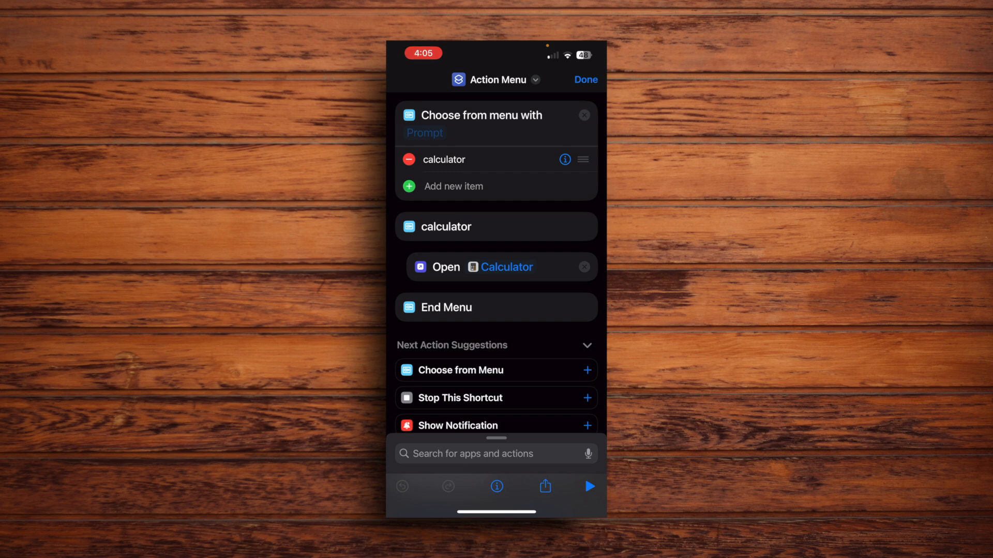
- Add a 'shazam' menu item and put Recognize Music under it
scroll("down", 3)
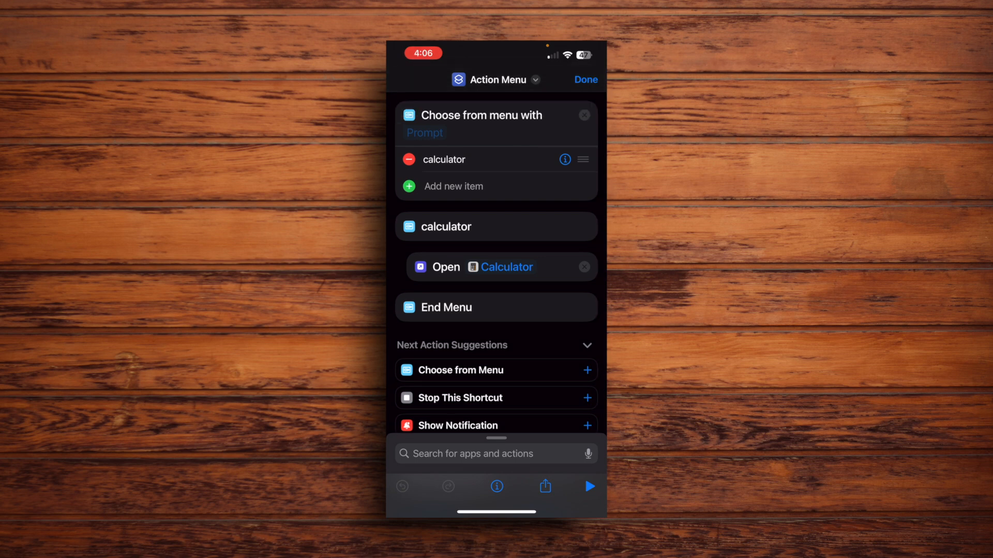
left_click(453, 186)
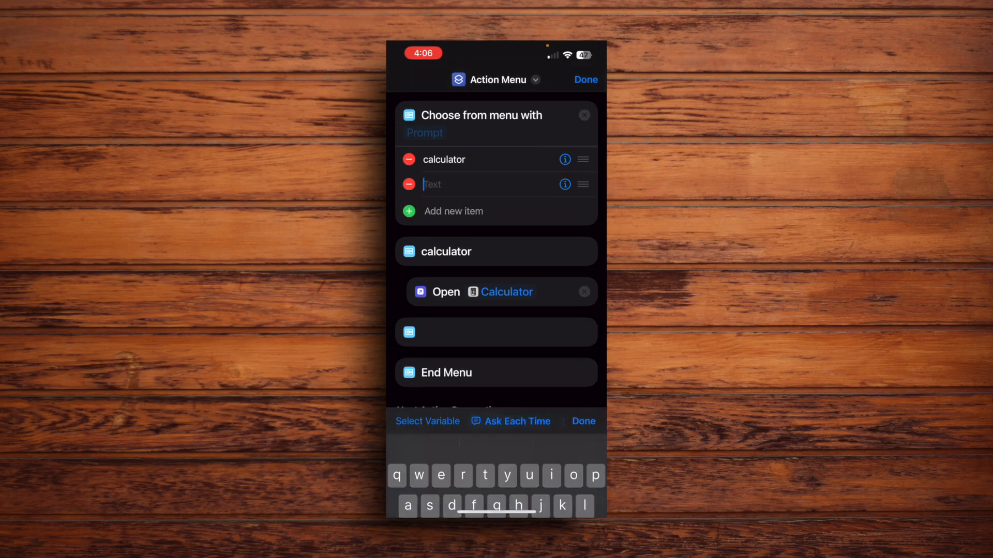
type("shazam")
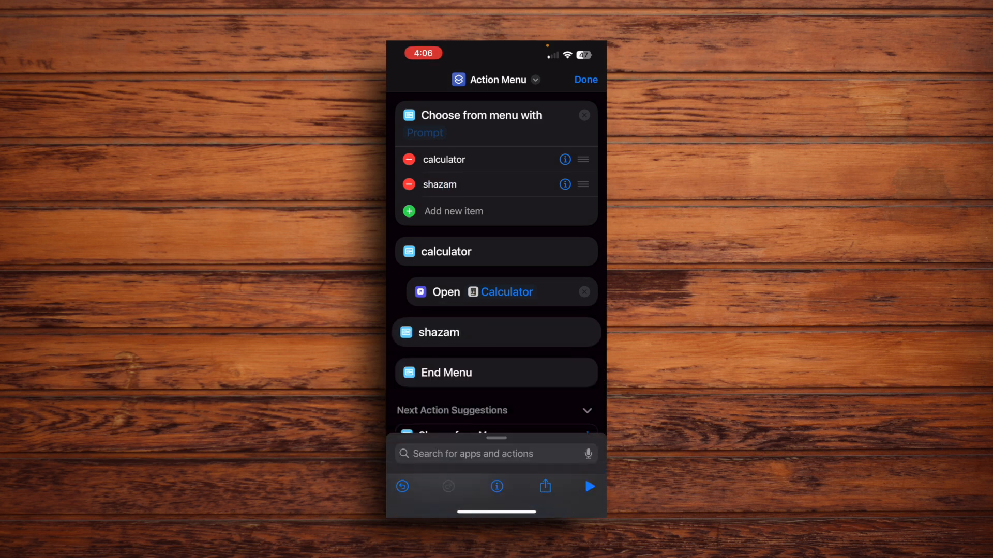
left_click(496, 453)
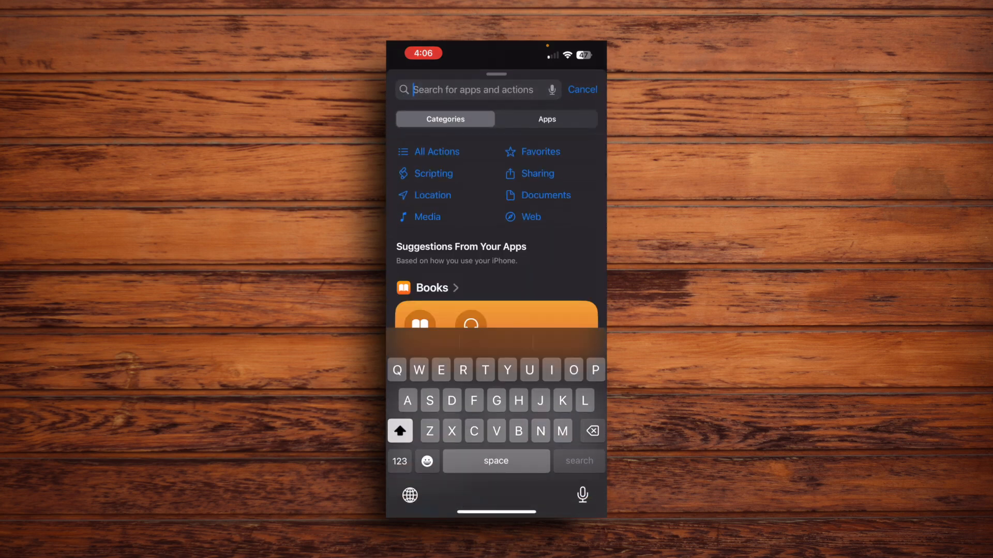
type("Shazam")
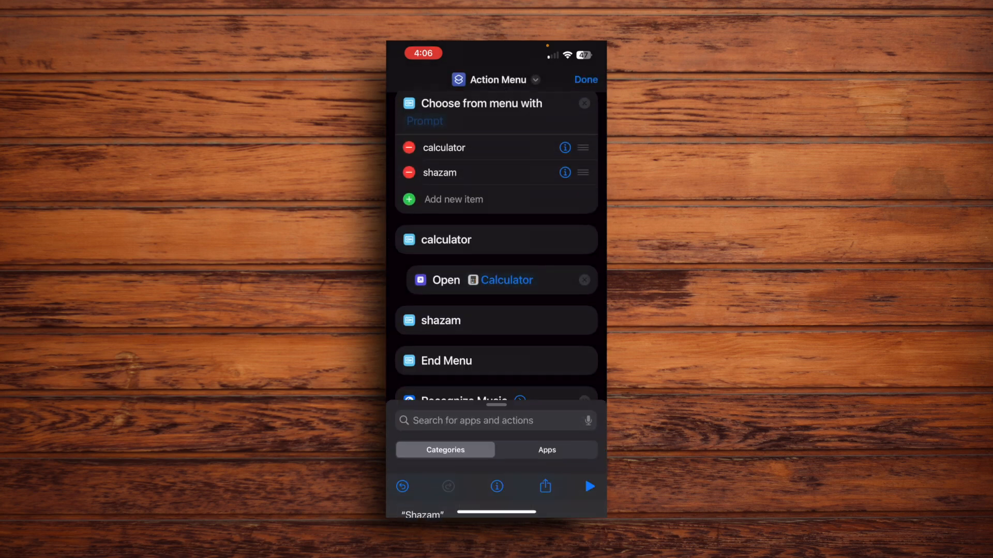
scroll("down", 3)
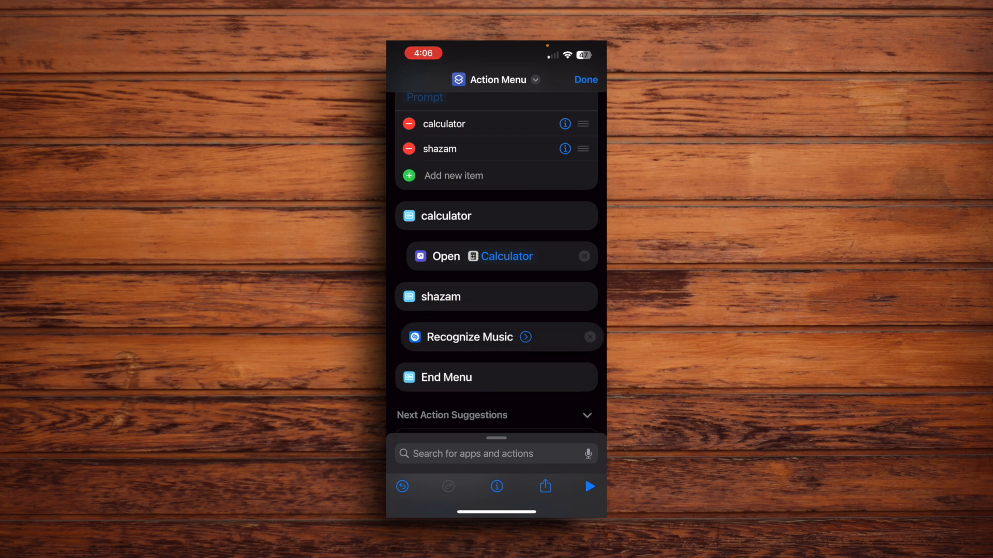
scroll("down", 3)
type("note")
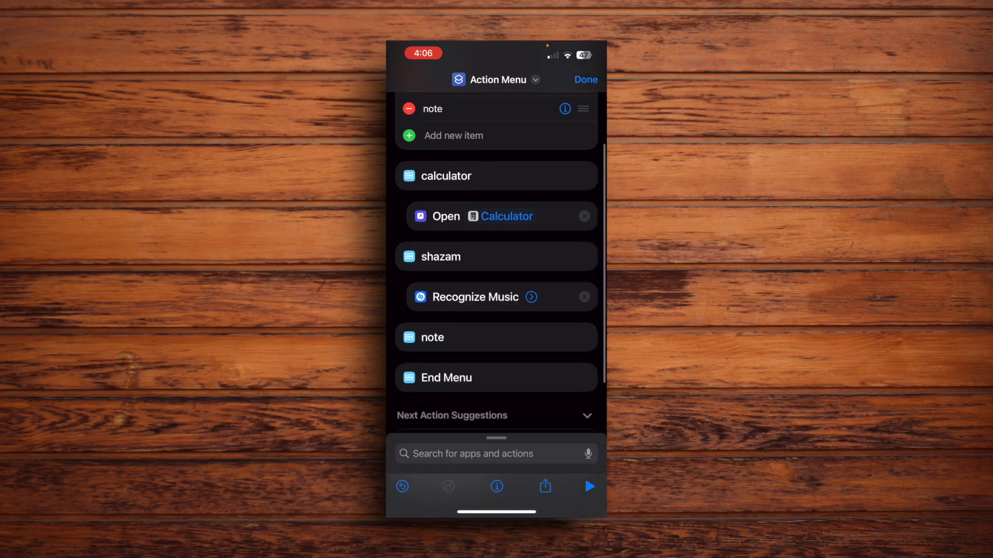
- Search for Notes and add Create Note under the note option
left_click(496, 453)
type("Notes")
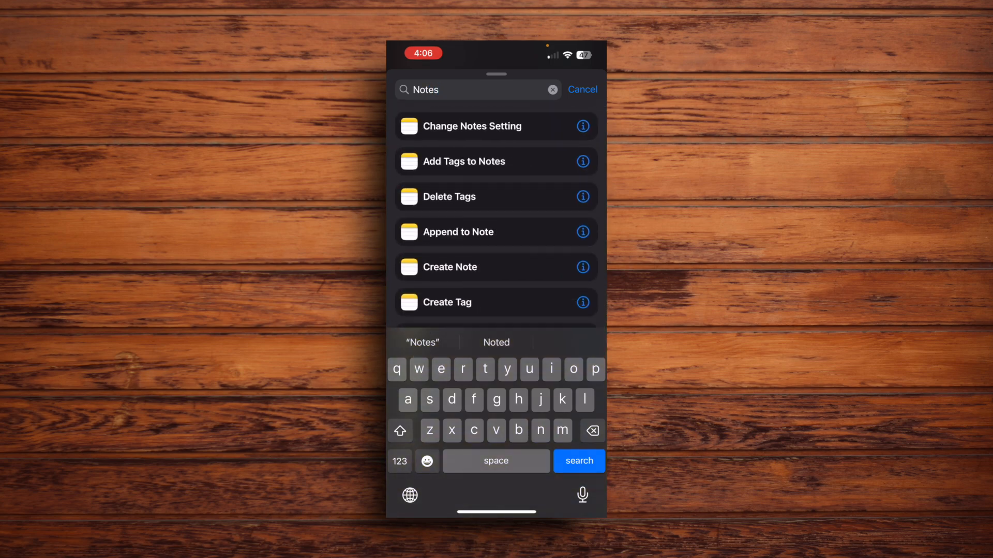
scroll("down", 3)
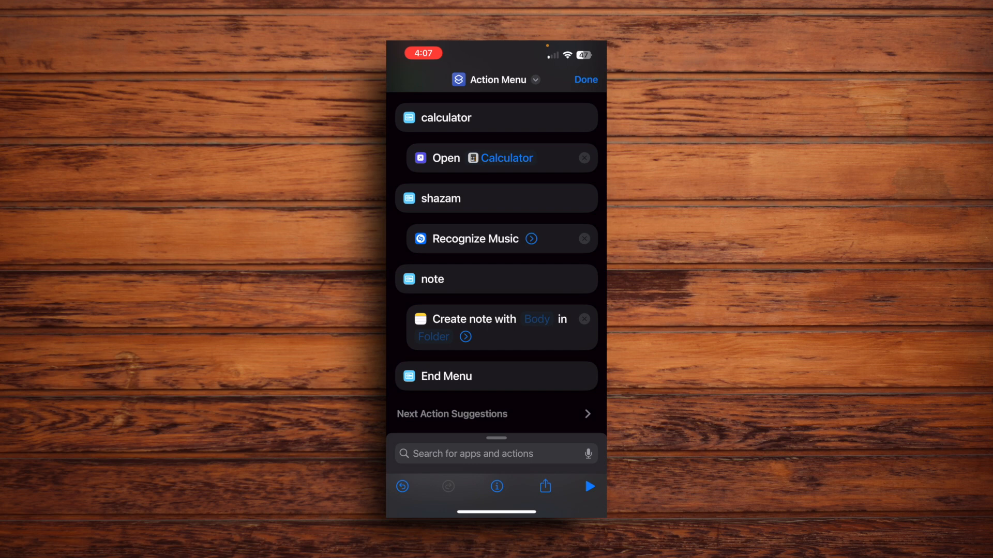
- Type 'Rkdiididsjdnenmwmwkwk' into the note prompt and confirm it
scroll("down", 3)
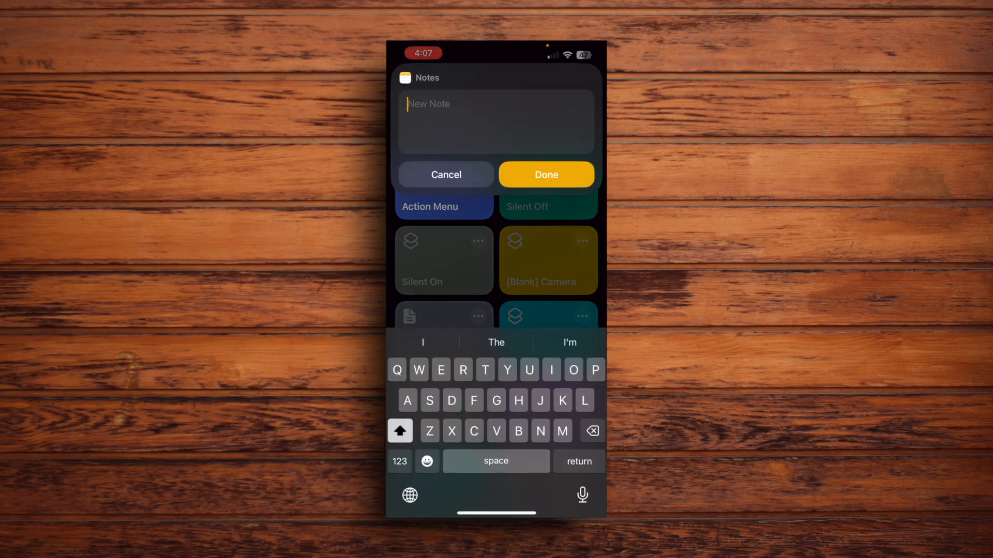
type("Rkdiididsjdnenmwmwkwk")
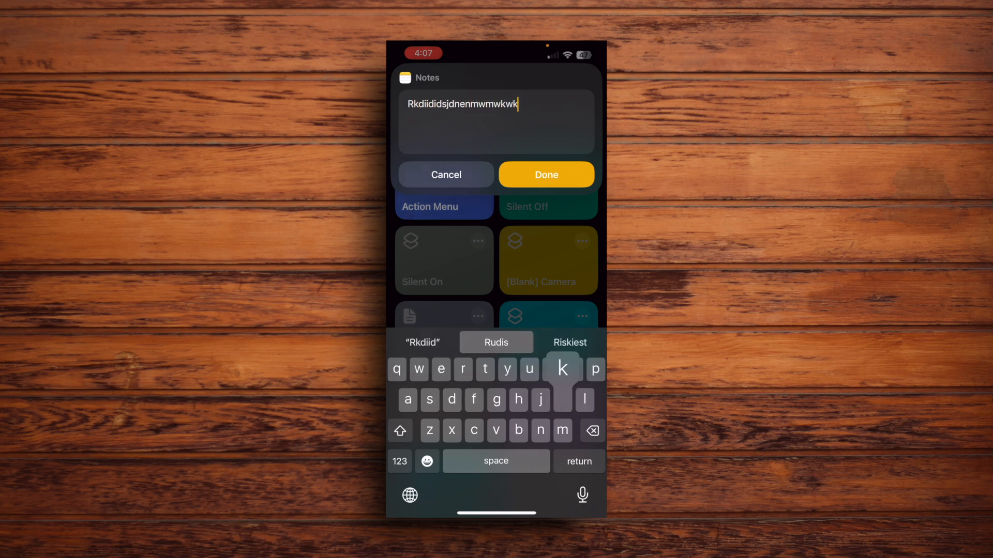
left_click(546, 174)
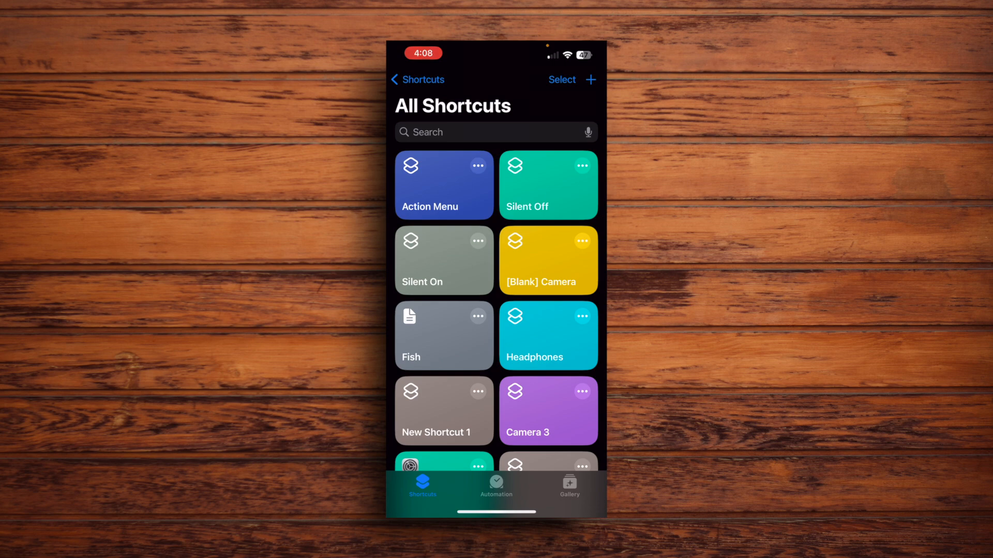
- Exit Shortcuts to the iOS Home Screen
left_click(443, 185)
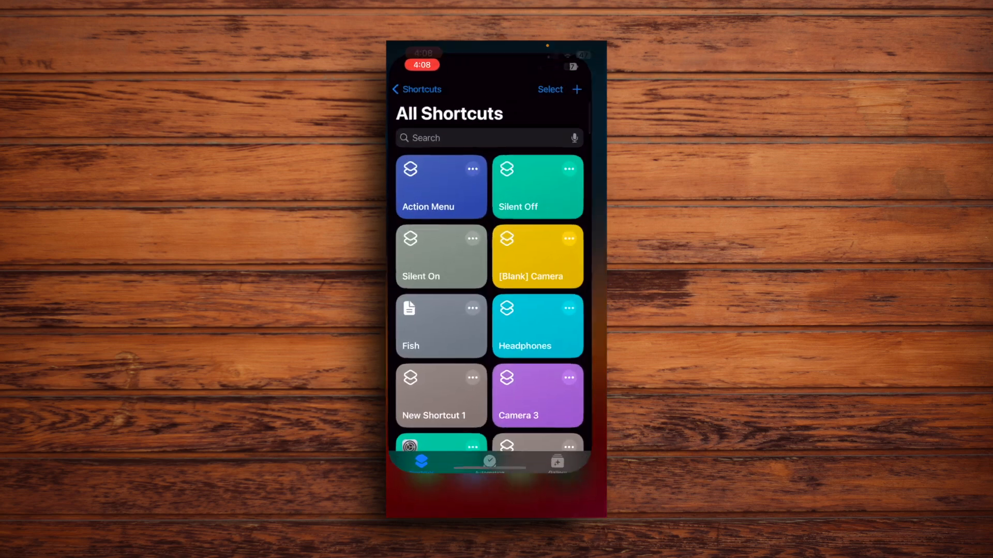
key("home")
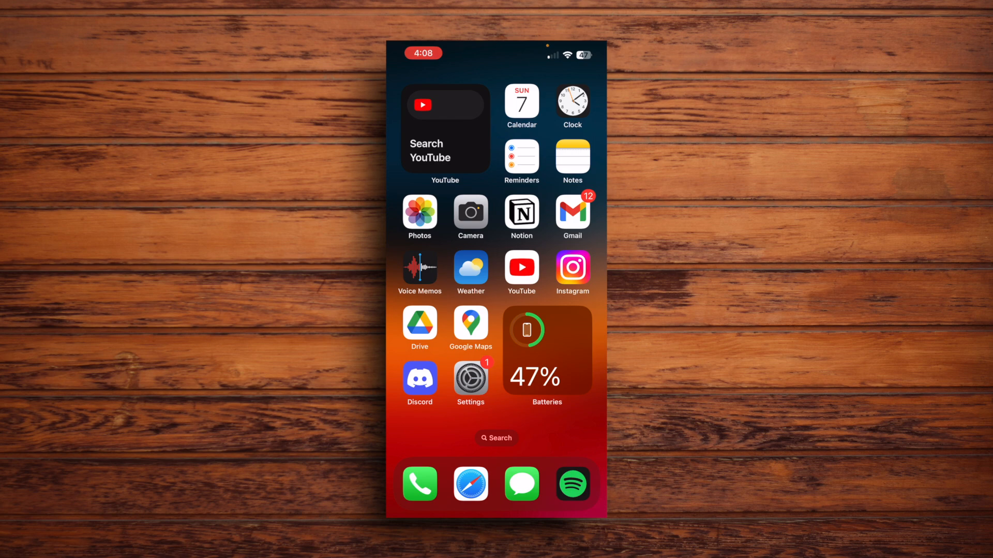
- Set Back Tap's Double Tap action to the Action Menu shortcut
left_click(471, 378)
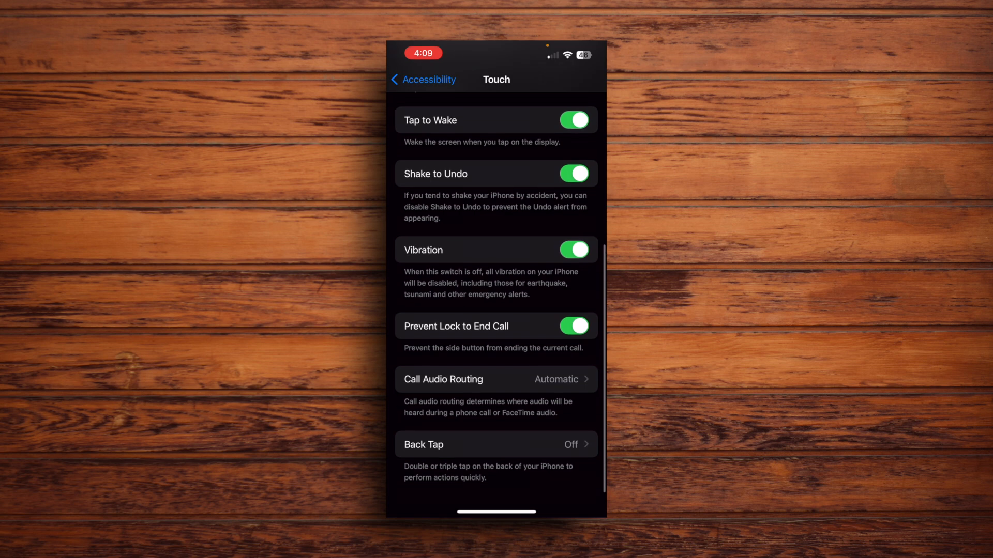
left_click(496, 444)
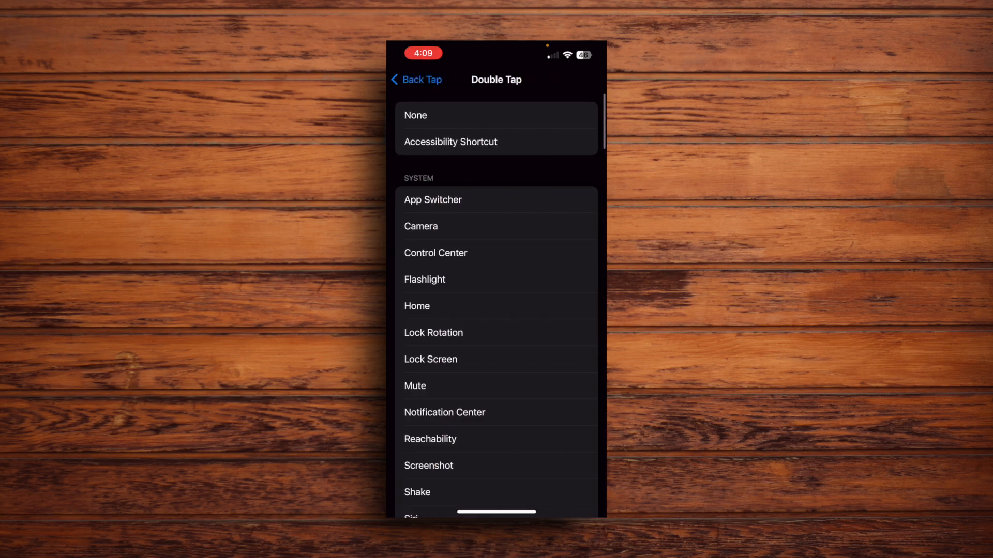
scroll("down", 3)
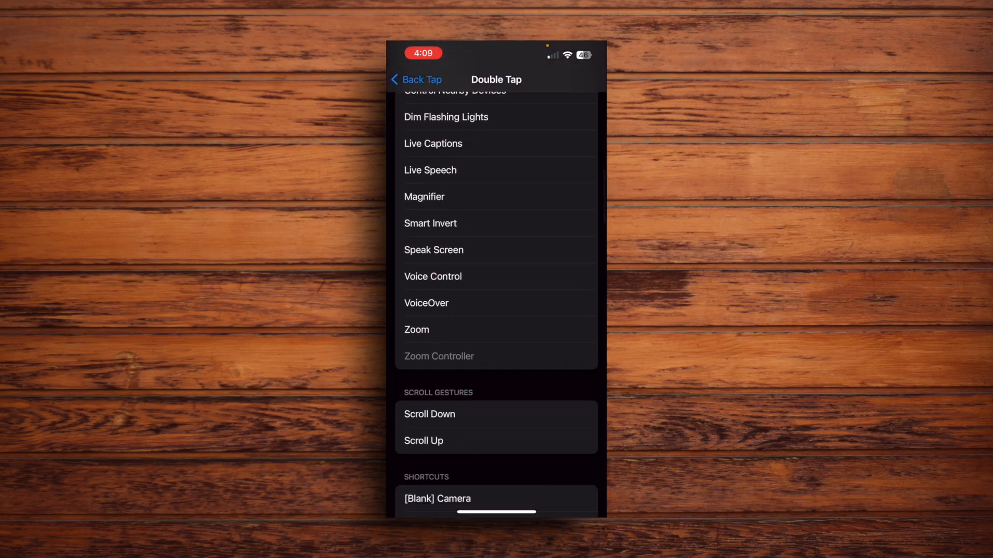
scroll("down", 3)
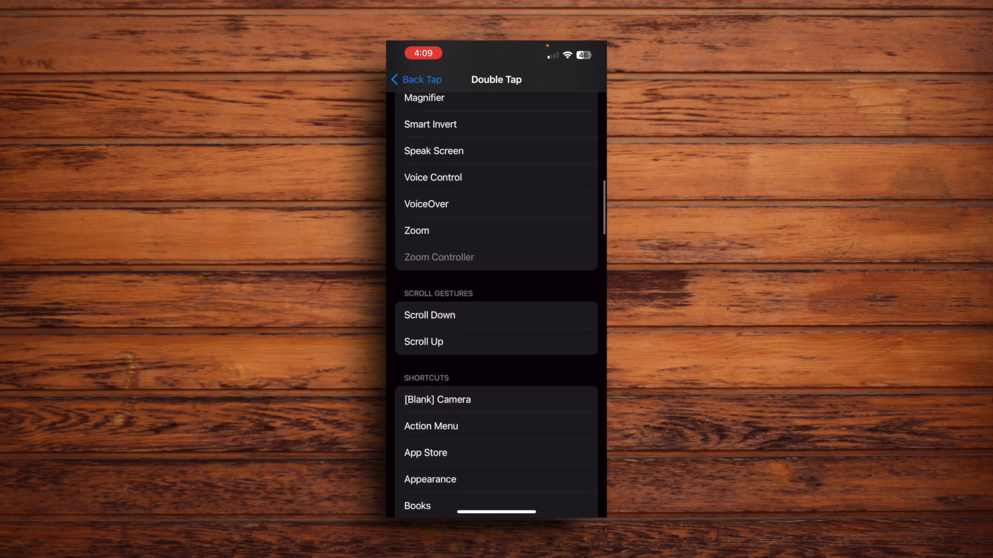
scroll("down", 3)
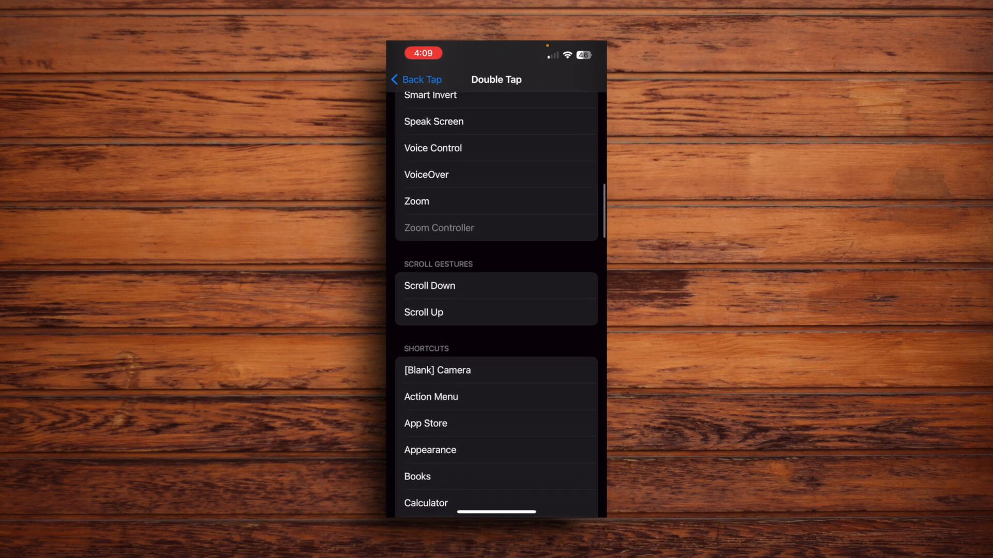
left_click(496, 396)
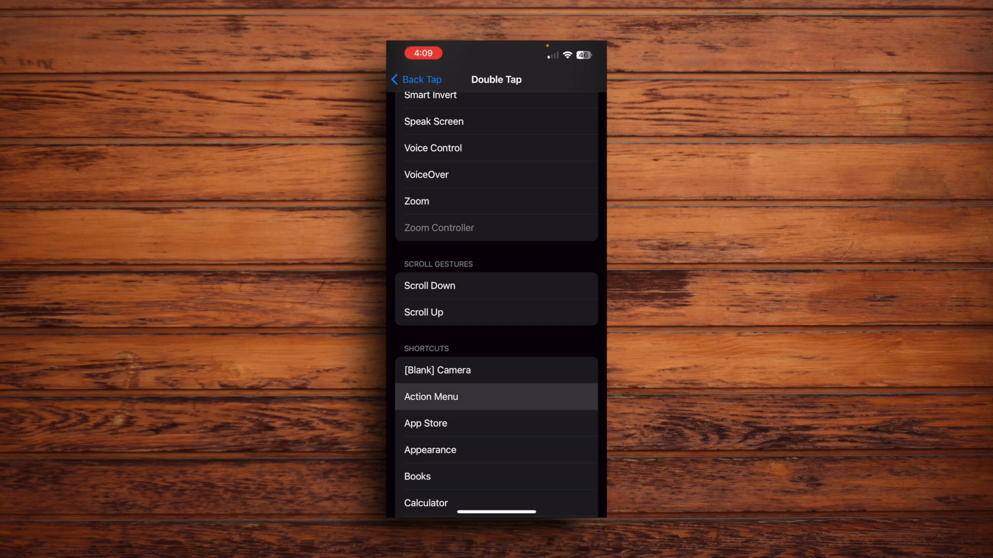
left_click(431, 397)
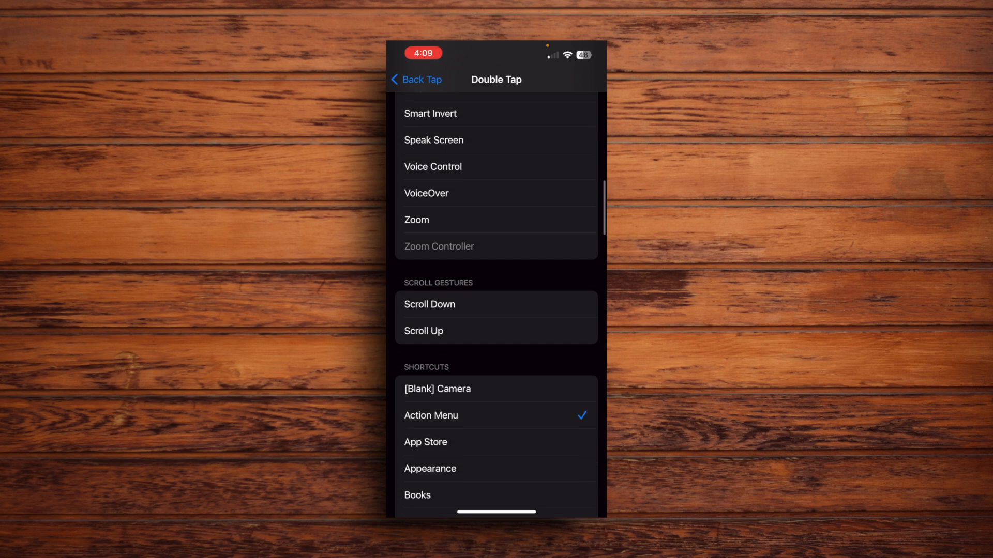
scroll("down", 3)
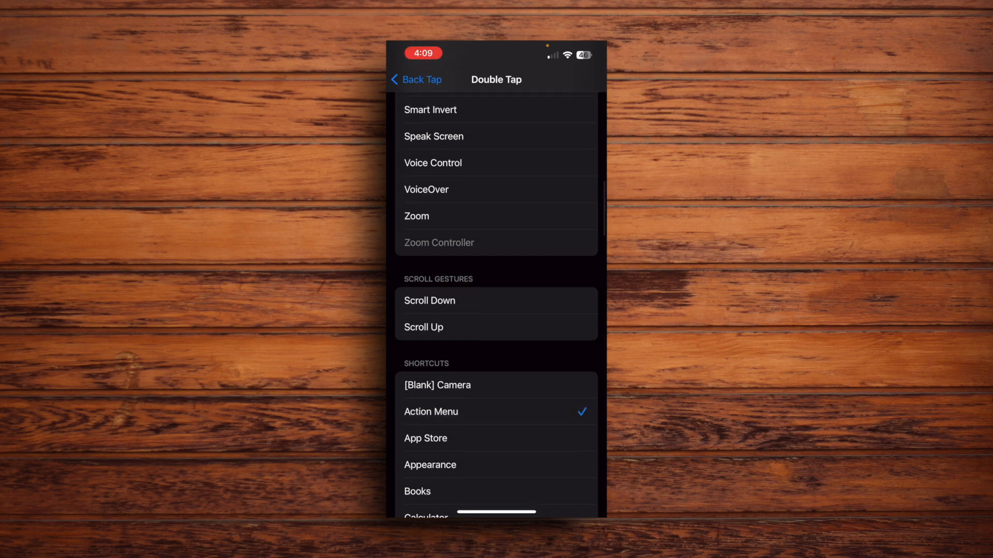
left_click(416, 79)
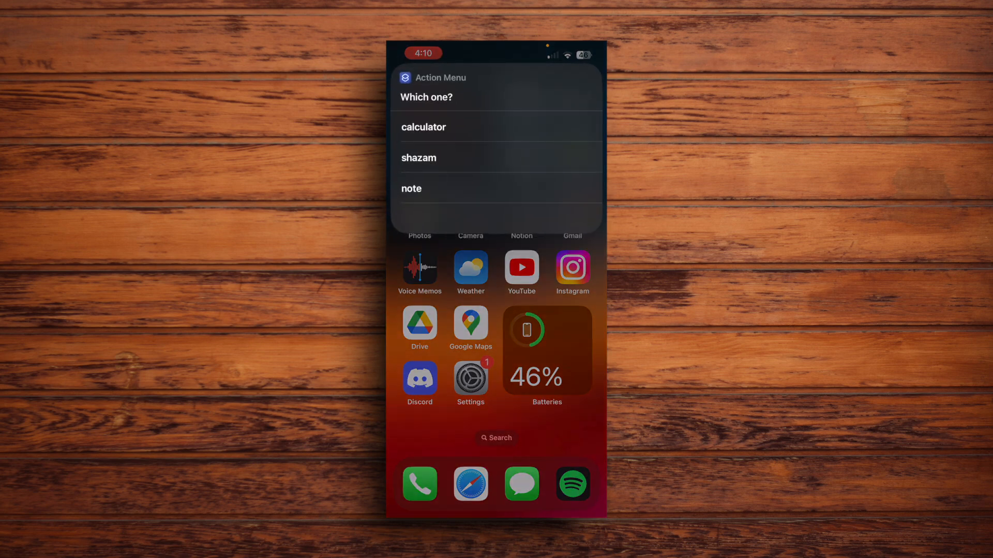
- Trigger the Action Menu by double-tapping and choose calculator from 'Which one?'
left_click(424, 127)
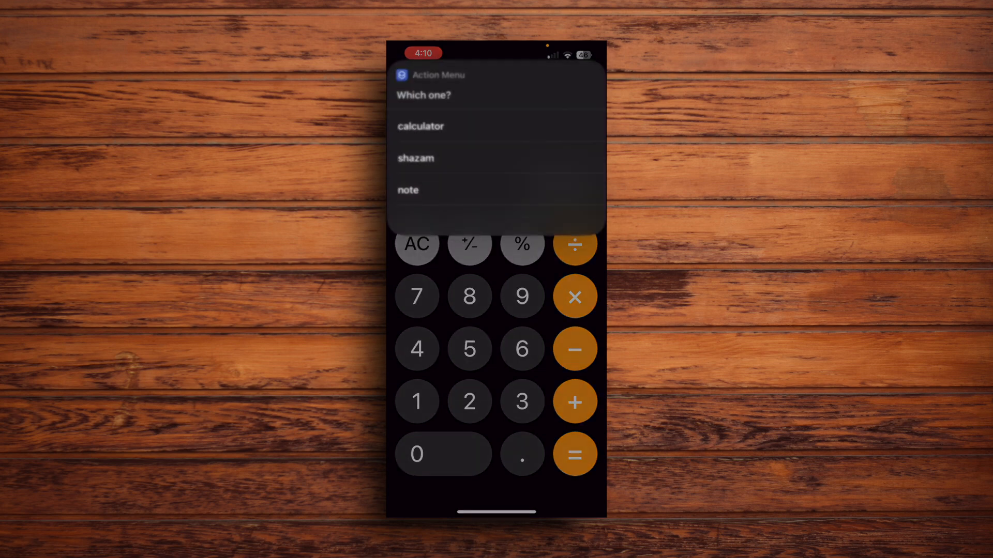
left_click(415, 158)
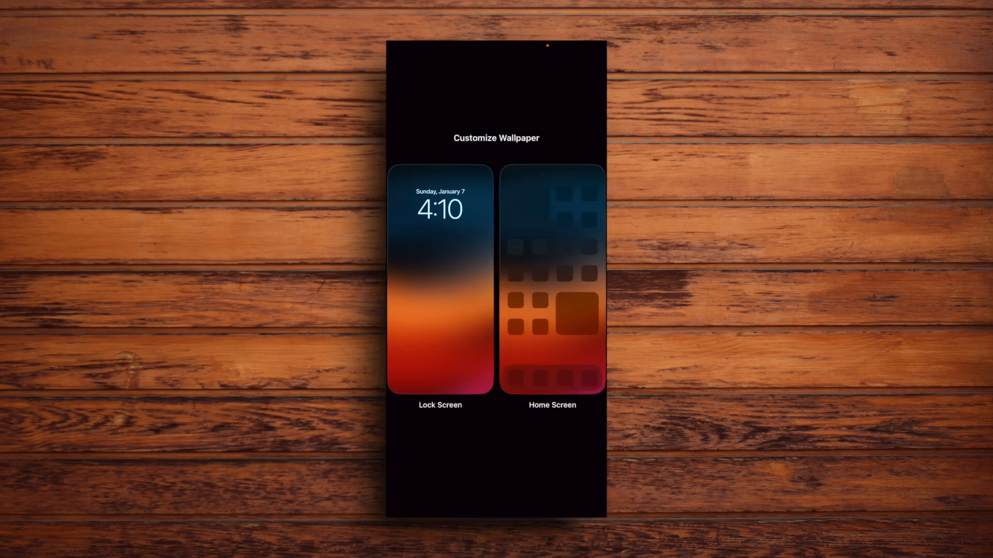
- Customize the Lock Screen with a Shortcuts widget under the time, then save
left_click(440, 284)
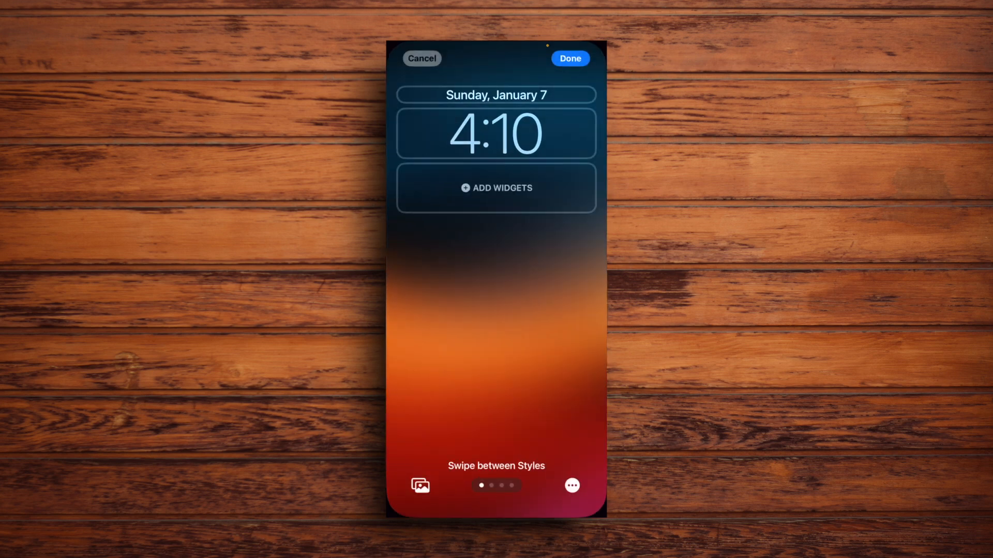
left_click(497, 187)
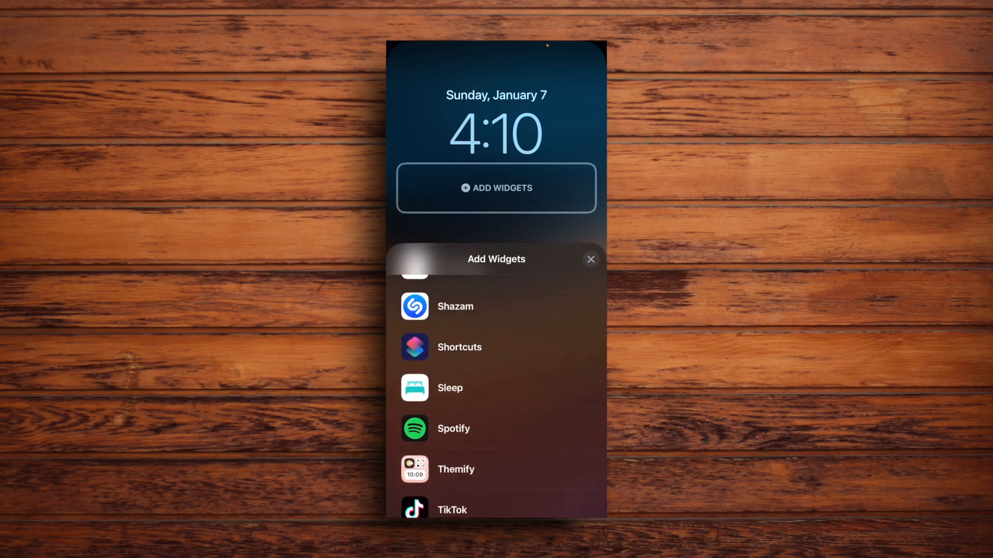
left_click(459, 347)
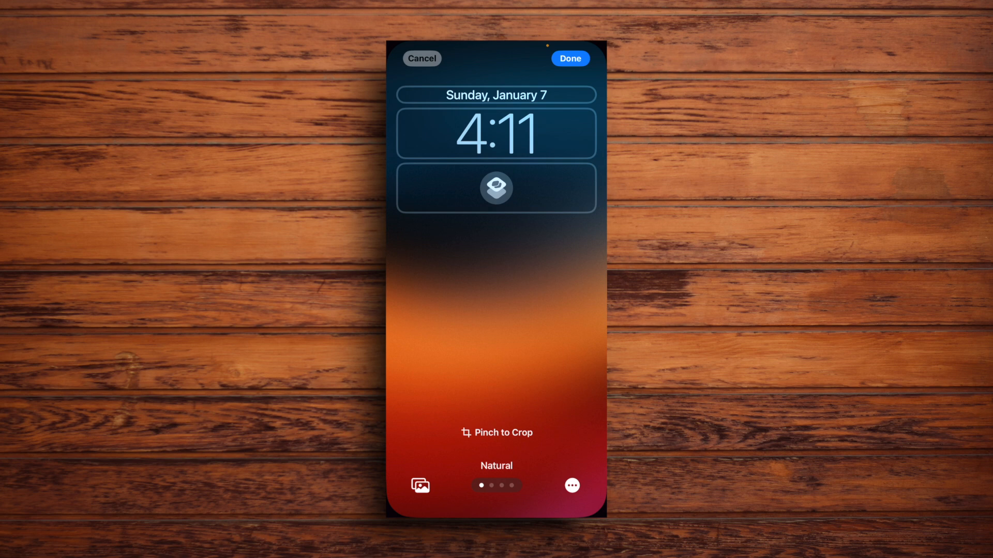
left_click(496, 189)
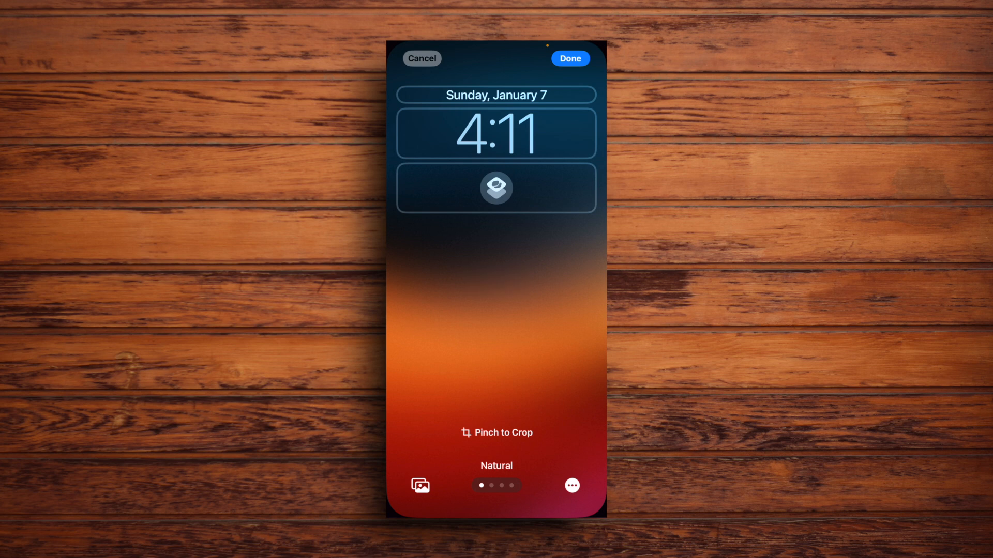
left_click(570, 58)
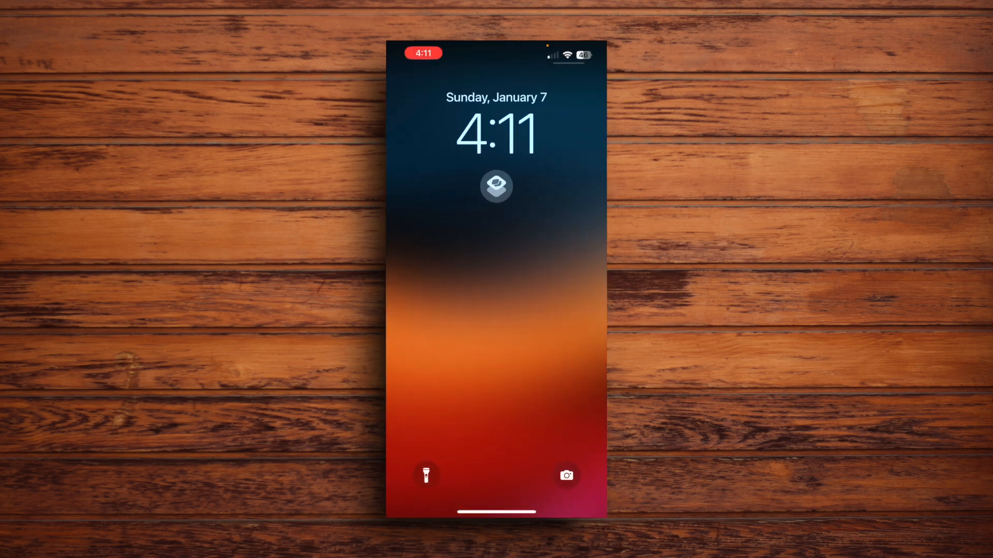
- Launch the Action Menu shortcut from the lock-screen Shortcuts widget
left_click(497, 186)
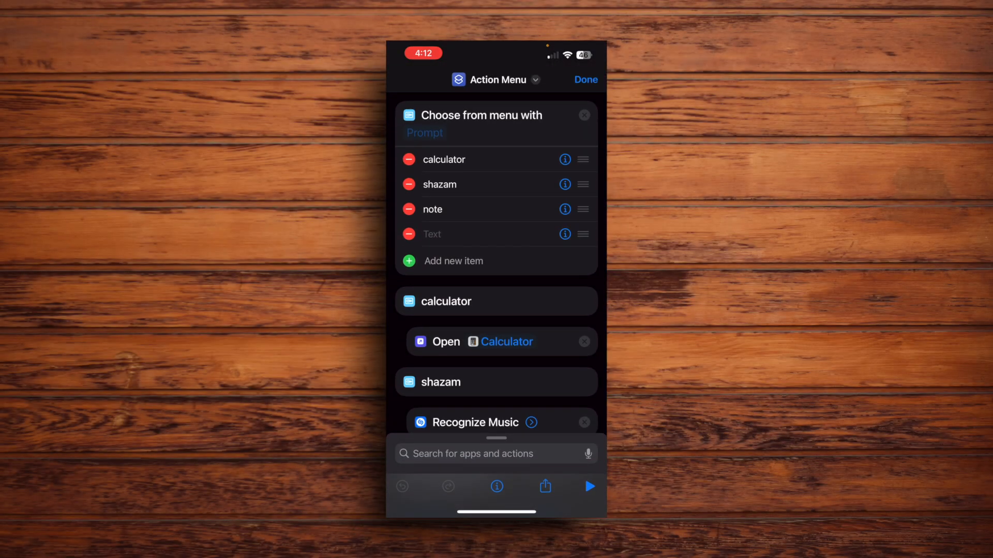
- Scroll through the Fish shortcut's long list of menu app options
scroll("down", 3)
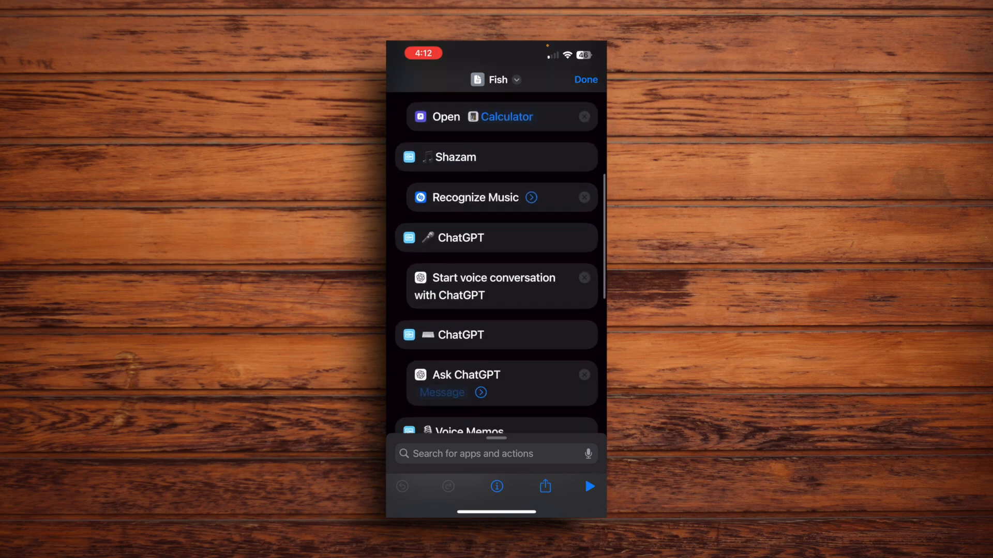
scroll("down", 3)
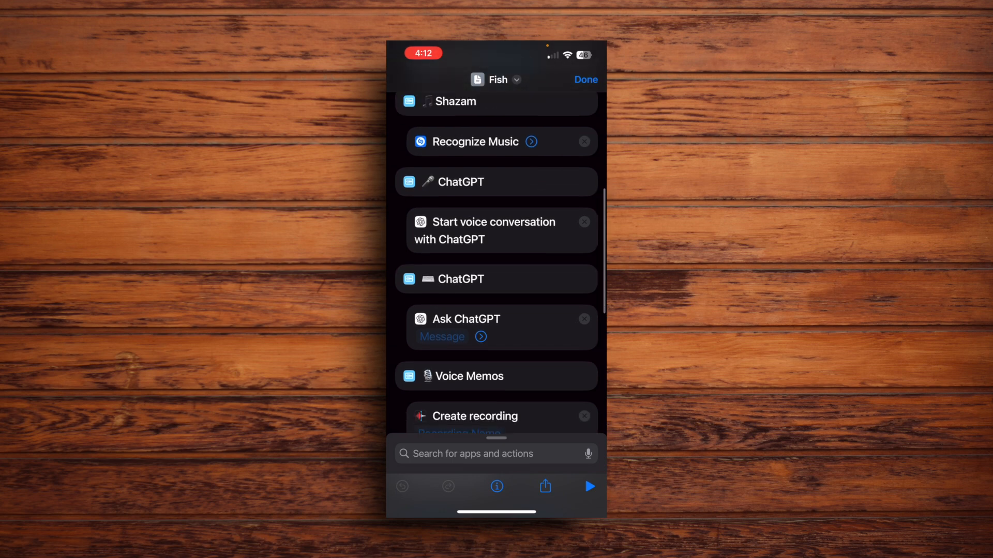
scroll("down", 3)
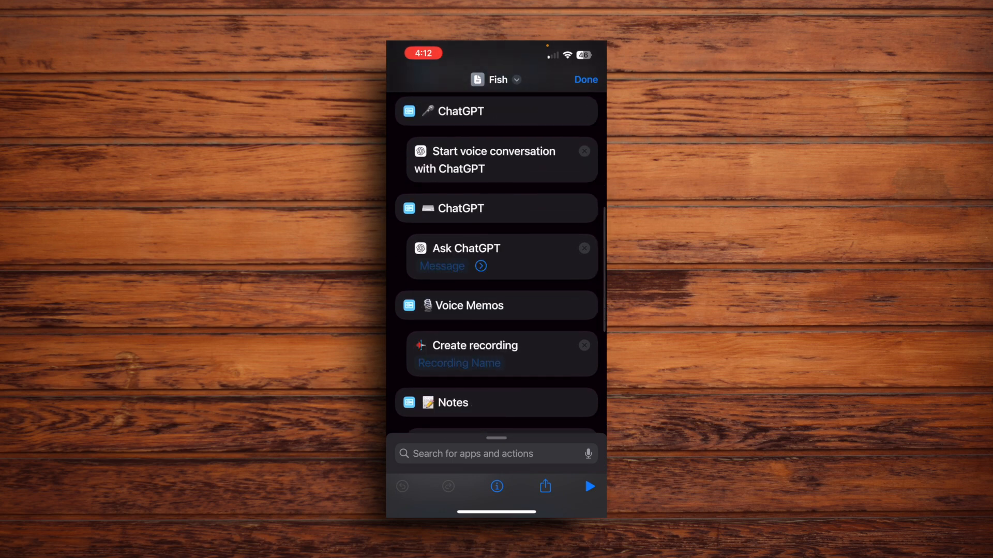
scroll("down", 3)
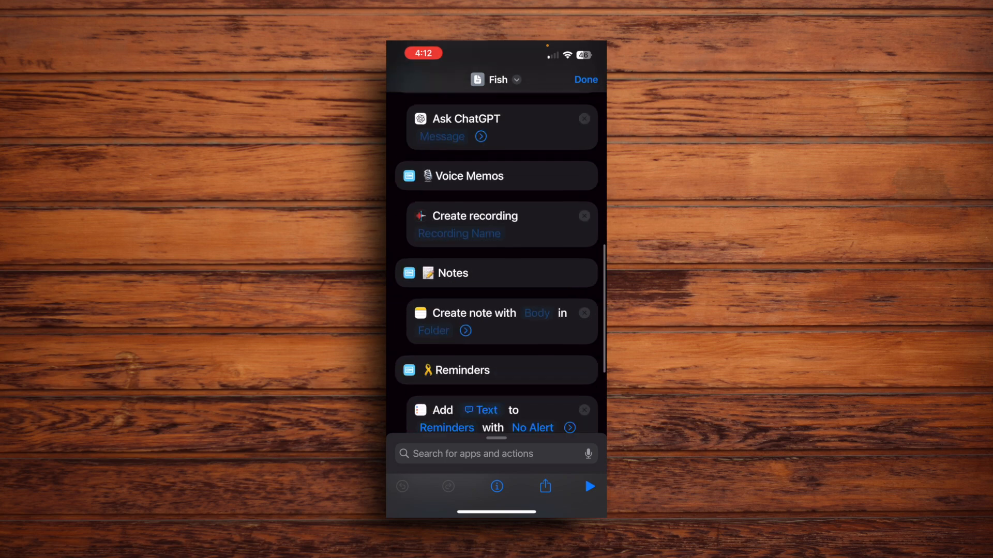
scroll("down", 3)
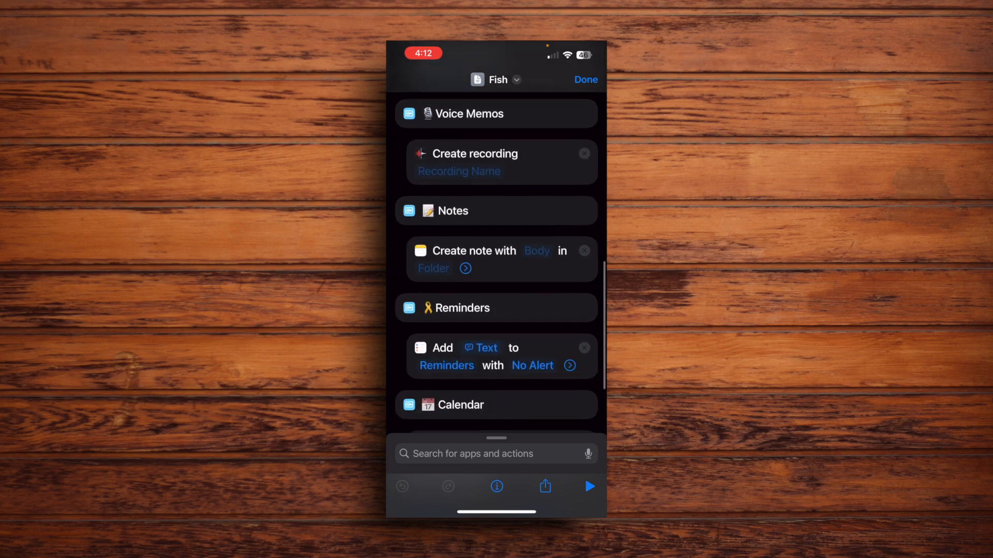
scroll("down", 3)
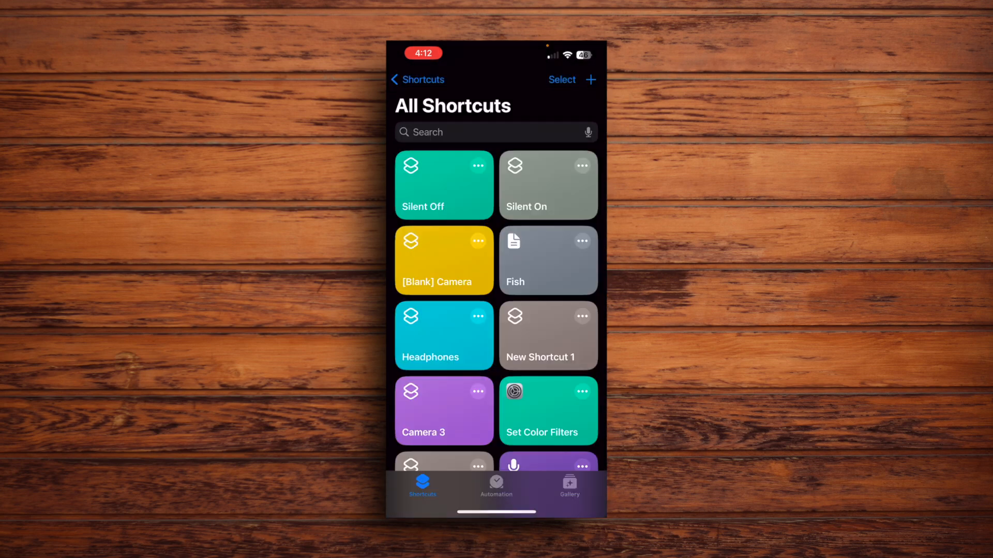
- Run Fish from the gallery and choose the typed ChatGPT question option
left_click(548, 260)
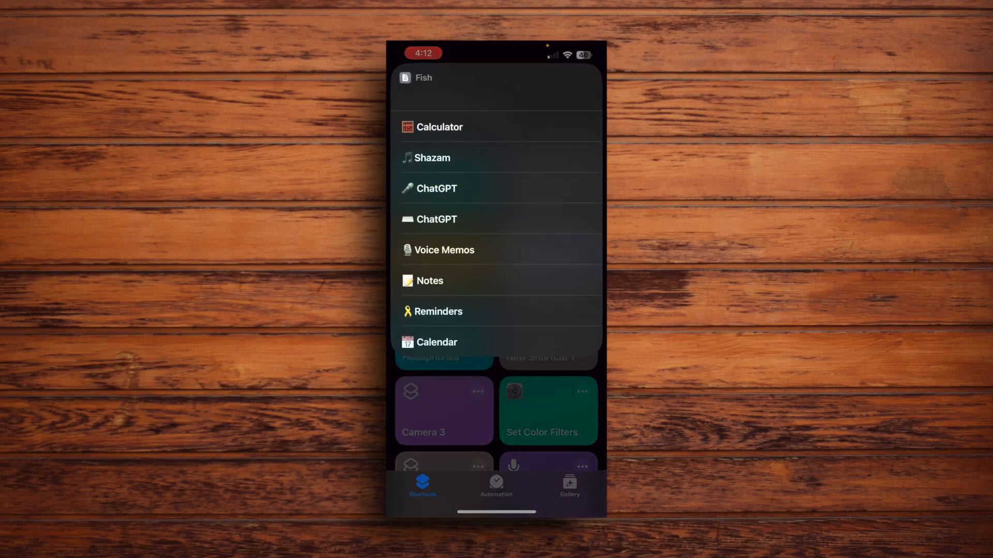
left_click(436, 188)
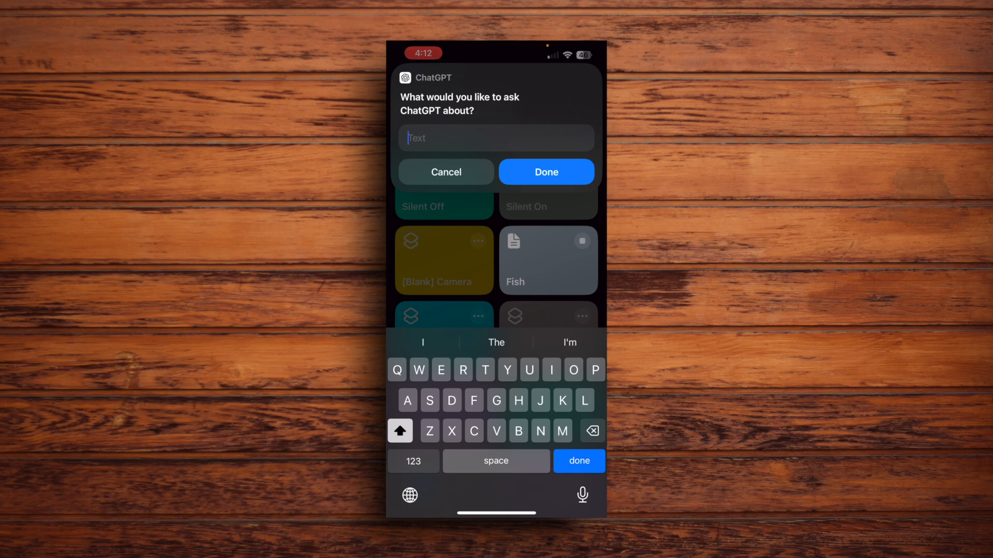